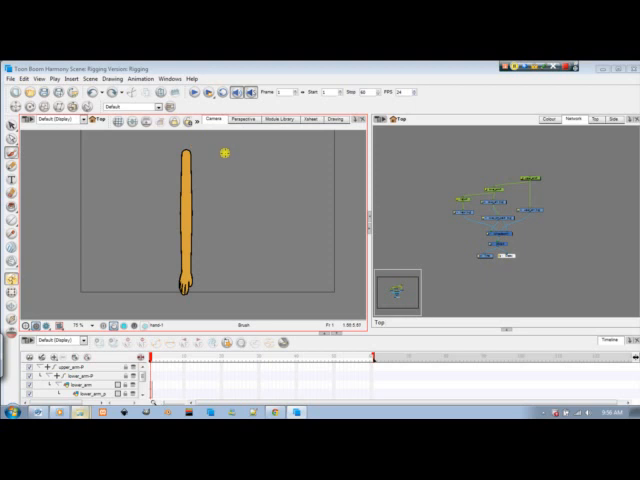
mouse_move(218, 152)
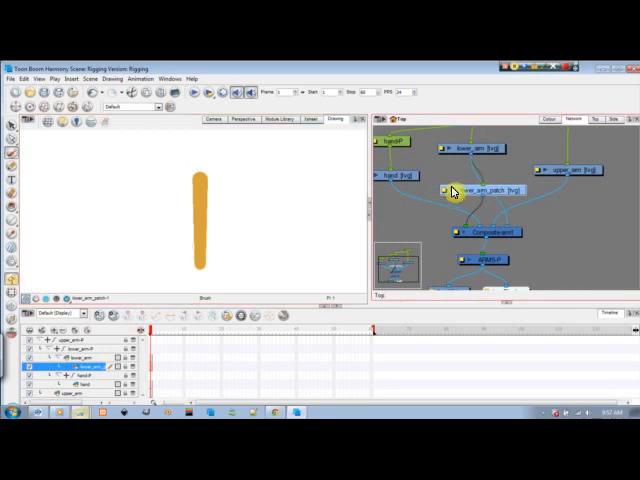
mouse_move(212, 156)
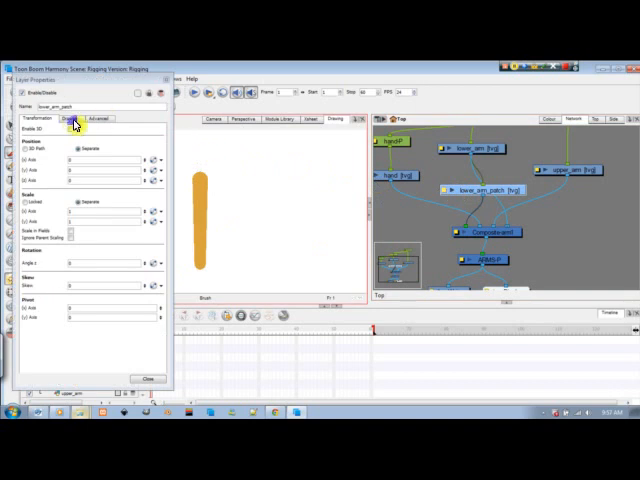
Enter 'Composite' as the name of the compositing node in its Layer Properties.
left_click(72, 120)
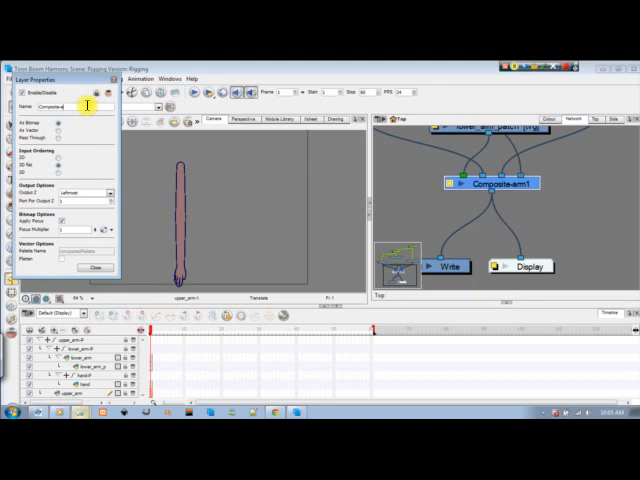
type("Composite")
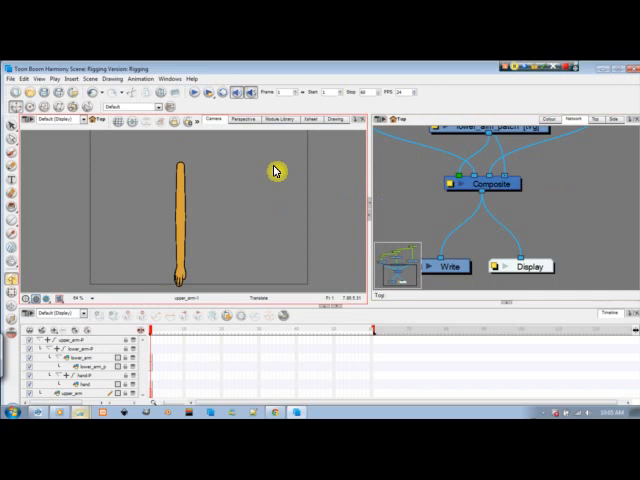
mouse_move(328, 180)
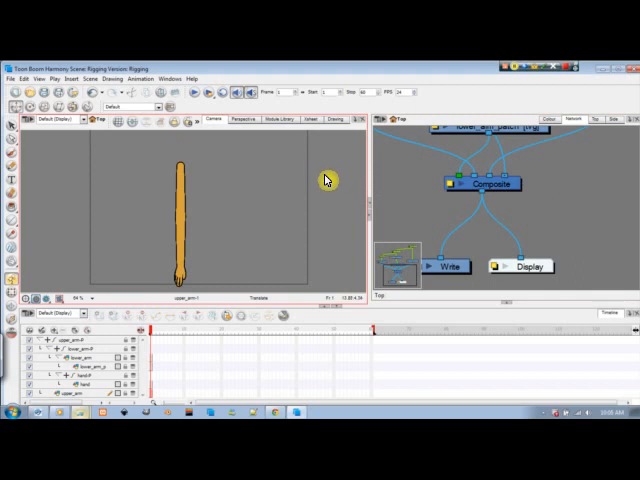
mouse_move(316, 184)
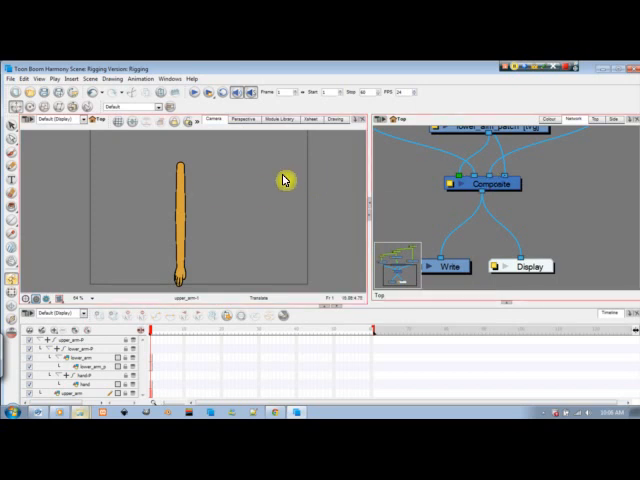
mouse_move(580, 172)
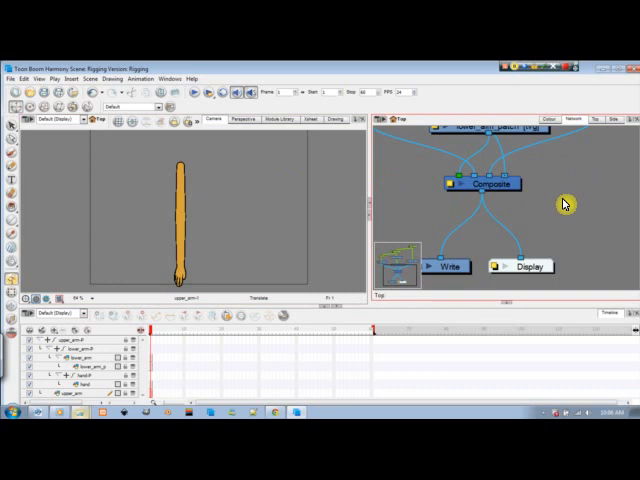
mouse_move(516, 192)
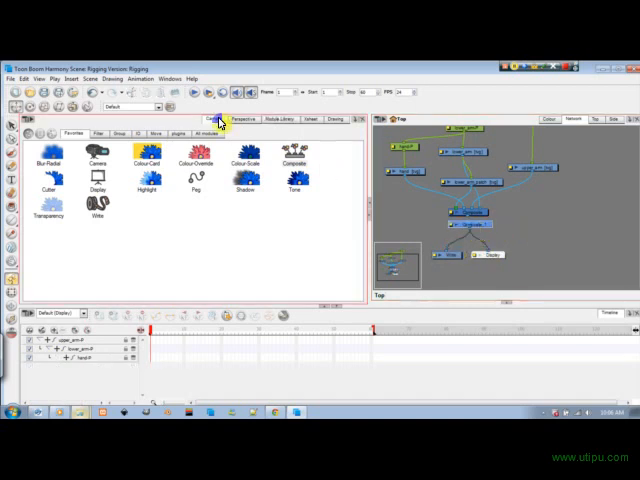
Return from the Node Library to the scene view and bring up the arm drawing's network.
left_click(208, 120)
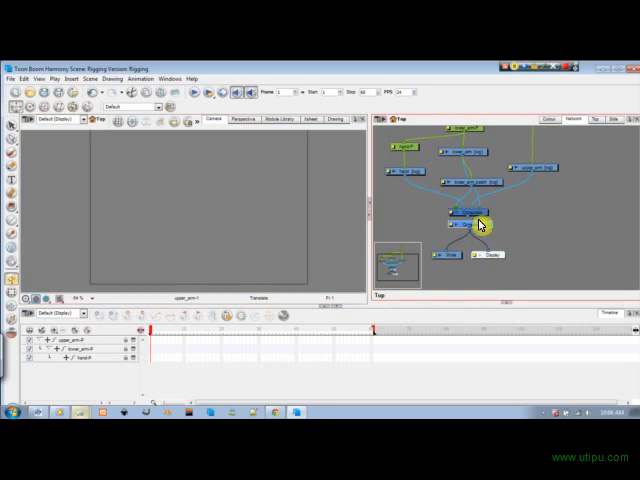
left_click(470, 228)
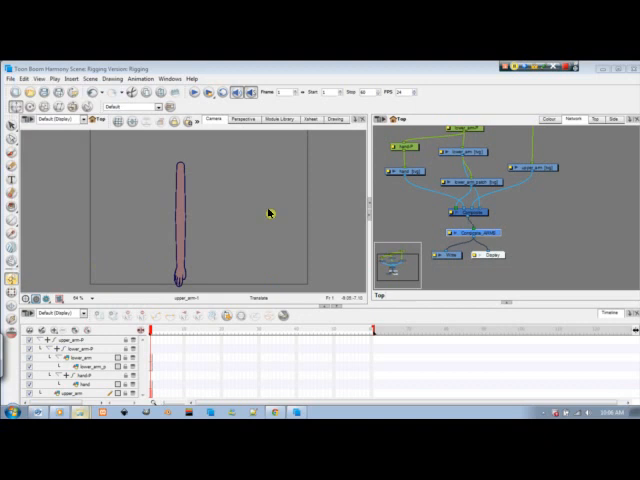
double_click(468, 214)
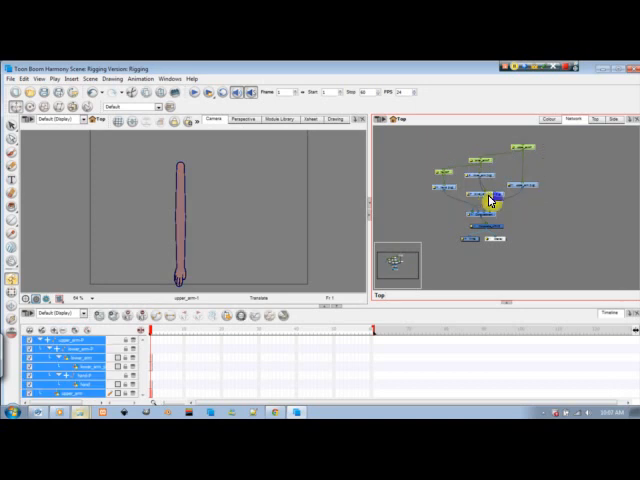
Group the selected arm nodes into a group named 'arm' feeding the Composite.
right_click(488, 194)
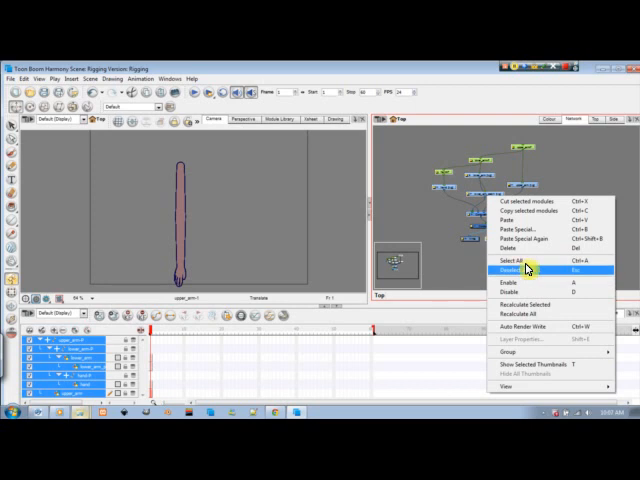
mouse_move(522, 218)
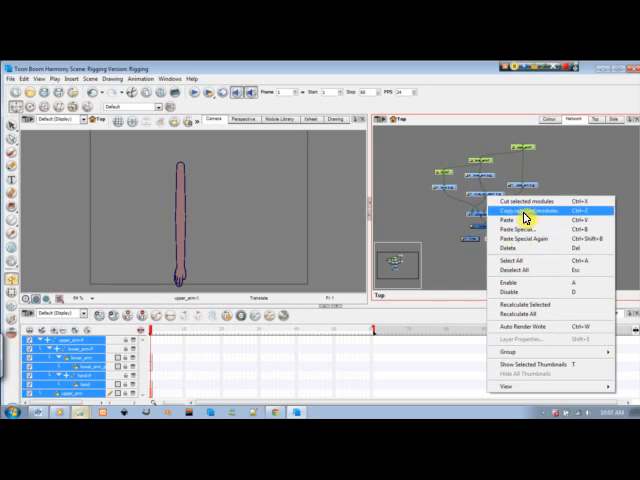
mouse_move(520, 350)
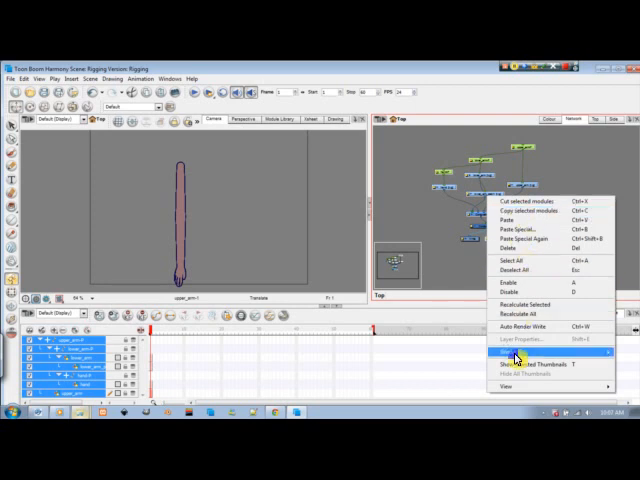
mouse_move(508, 356)
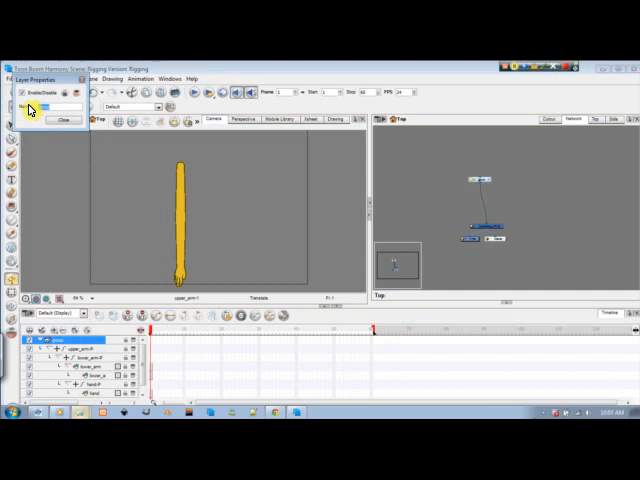
type("arm")
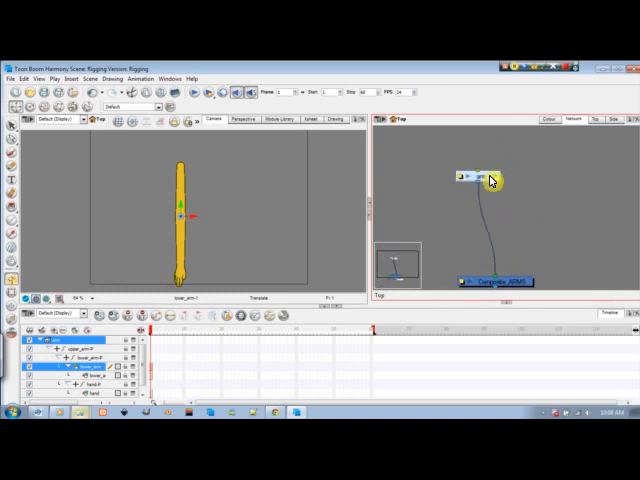
Paste a duplicate arm rig via Paste Special with an adjusted Advanced option.
right_click(488, 180)
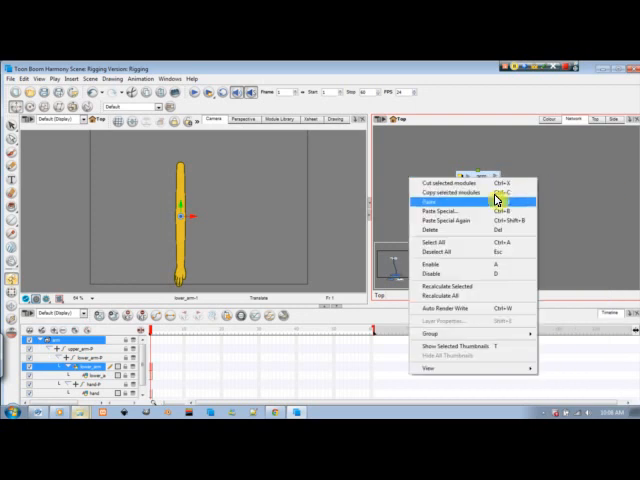
left_click(422, 200)
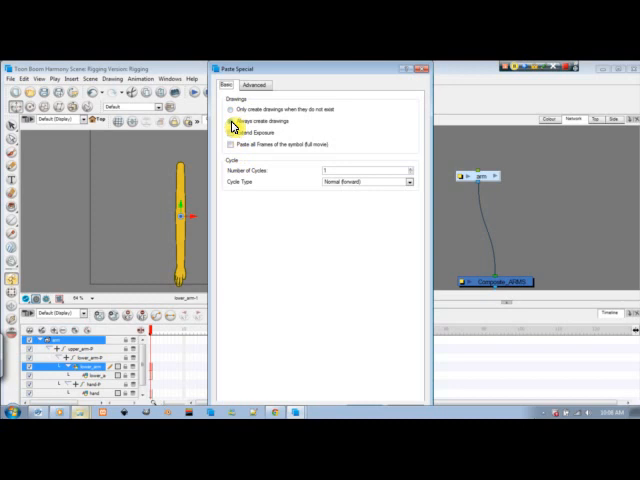
left_click(244, 88)
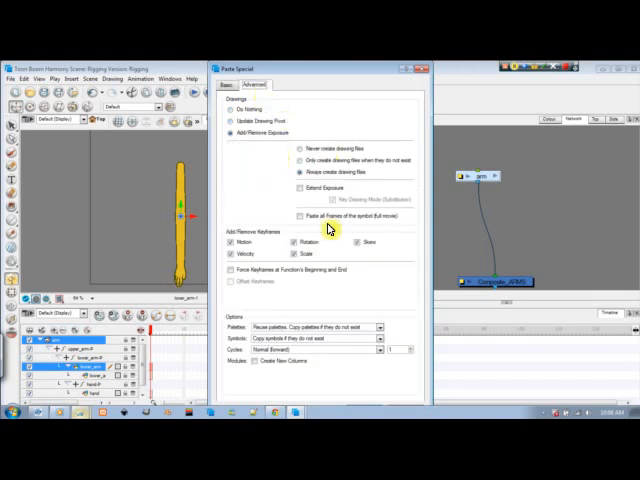
left_click(264, 362)
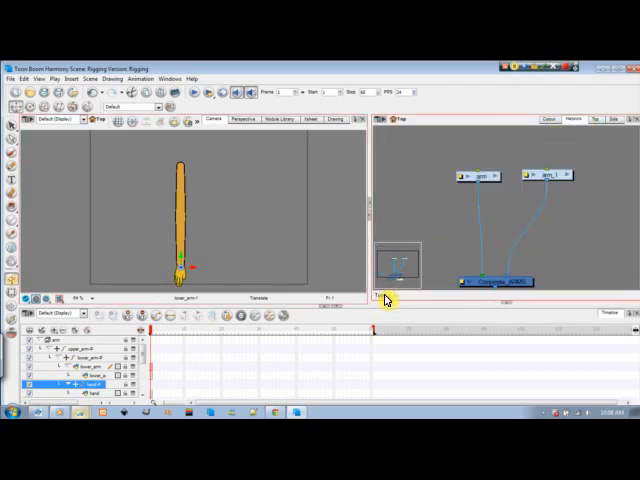
Add a master Peg node wired above both arm pegs into the composite.
left_click(540, 180)
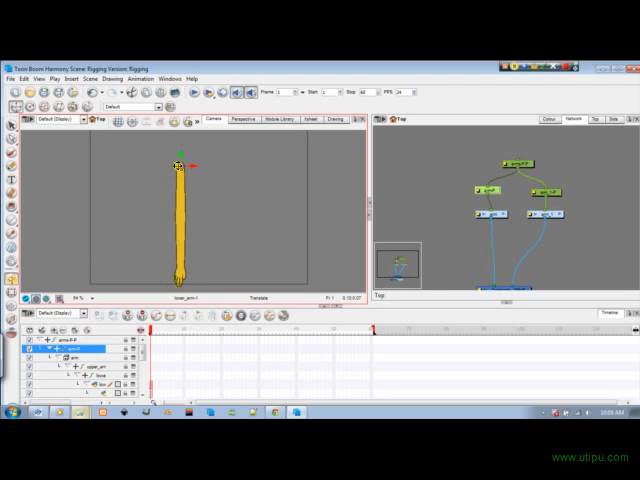
left_click(542, 192)
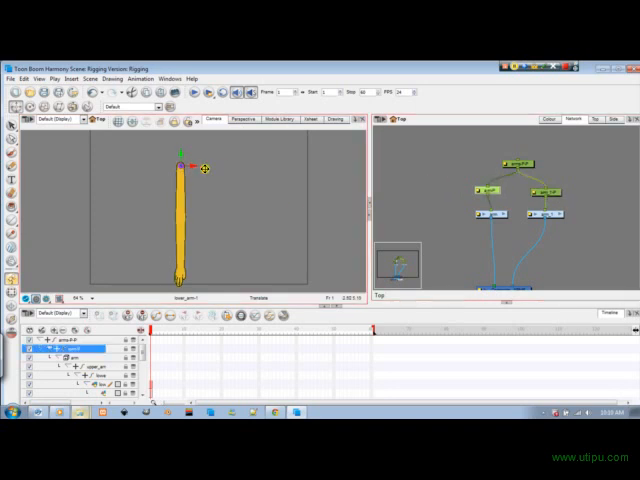
Shift the duplicated arm right so both yellow arms stand side by side.
left_click(486, 196)
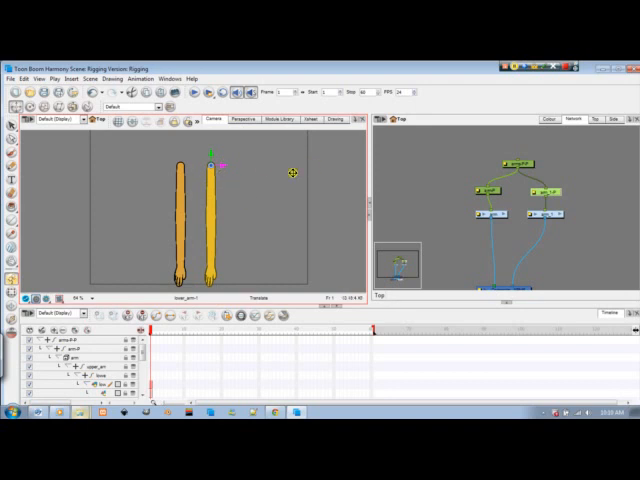
mouse_move(248, 204)
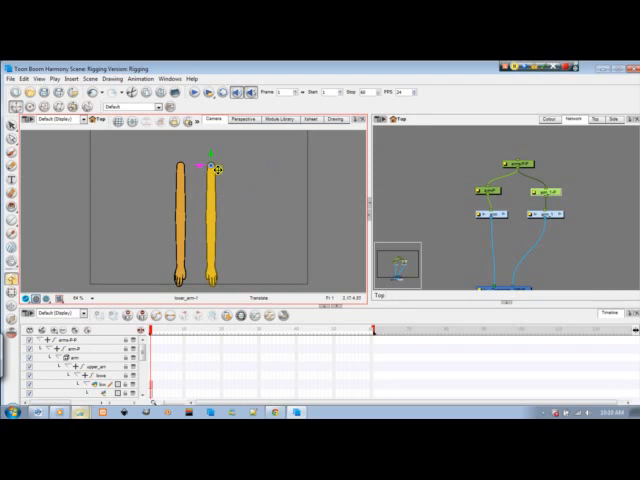
Select all the arm and peg layers together in the Timeline.
left_click(12, 126)
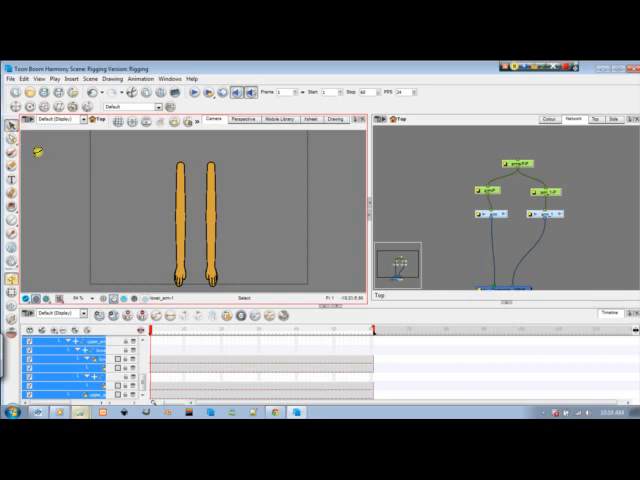
left_click(16, 124)
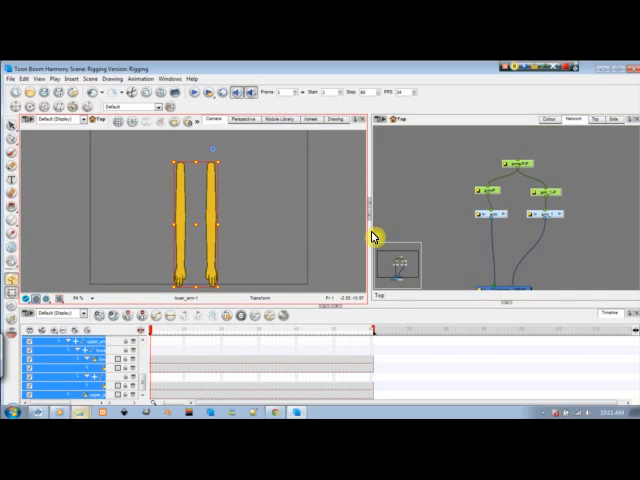
mouse_move(398, 230)
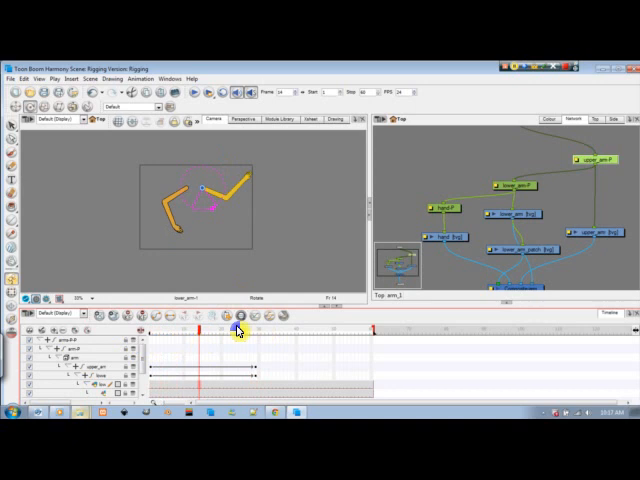
Rewind to the first frame and enable Camera Mask in the Camera view.
left_click(142, 330)
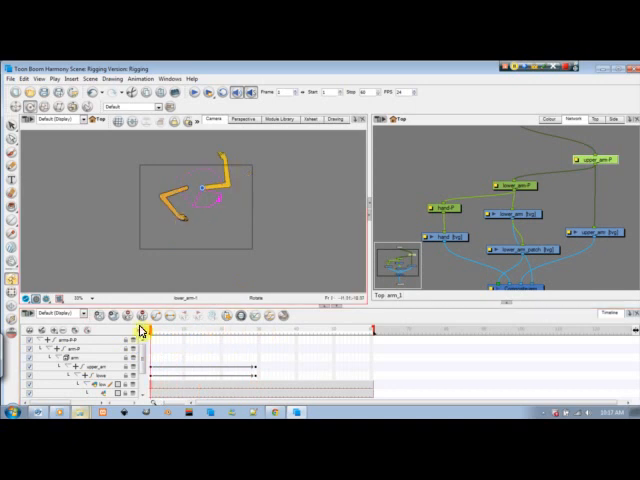
left_click(16, 132)
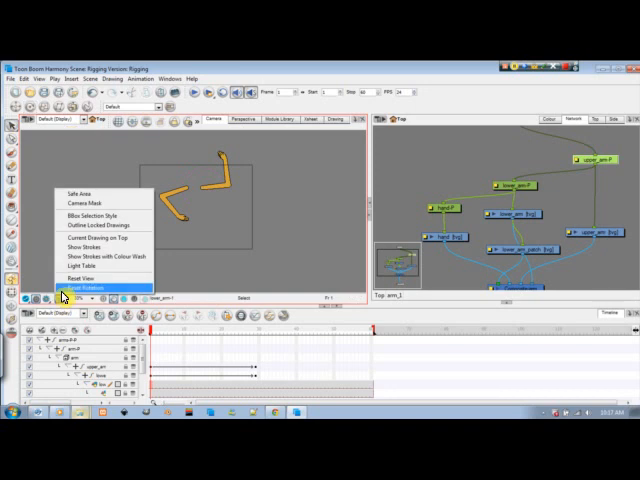
left_click(90, 288)
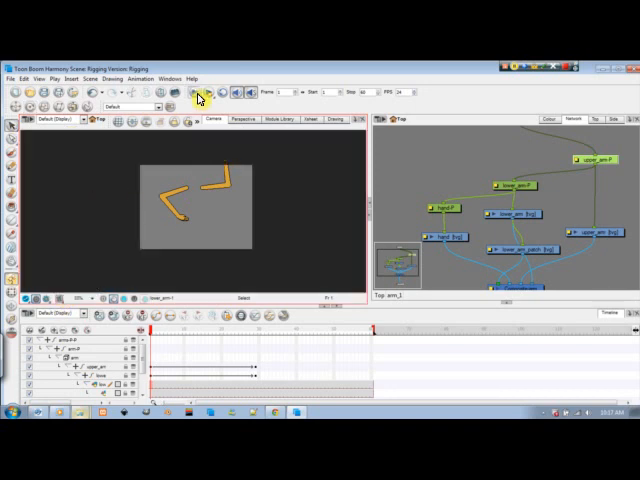